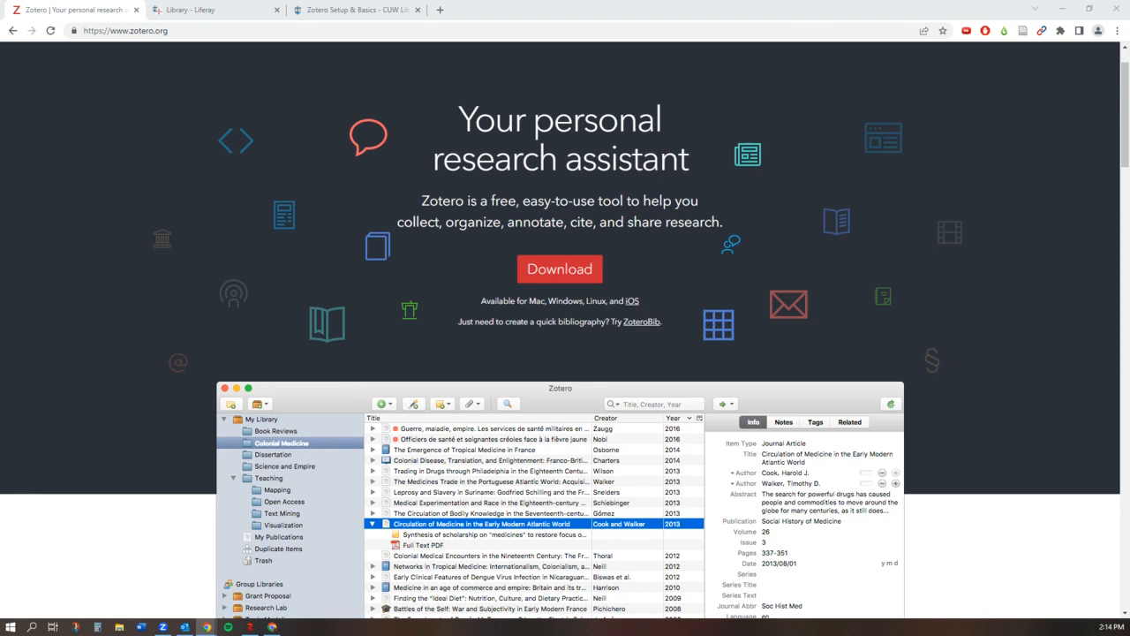
pyautogui.moveTo(958, 207)
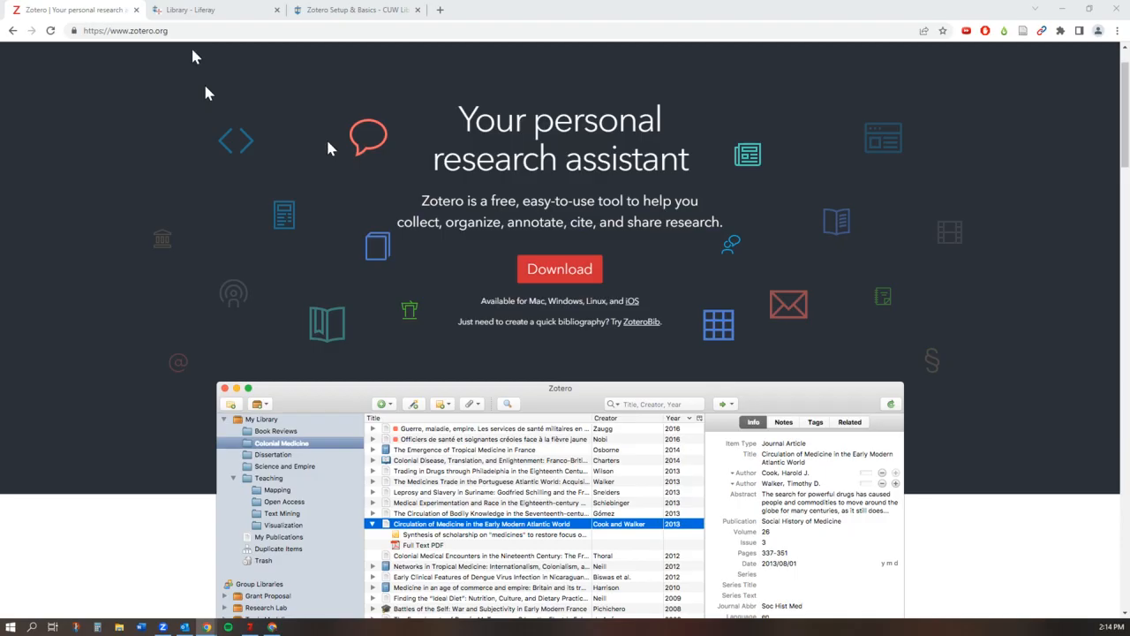
# Step: Show the library home page's Research Tools section listing Zotero
pyautogui.click(212, 10)
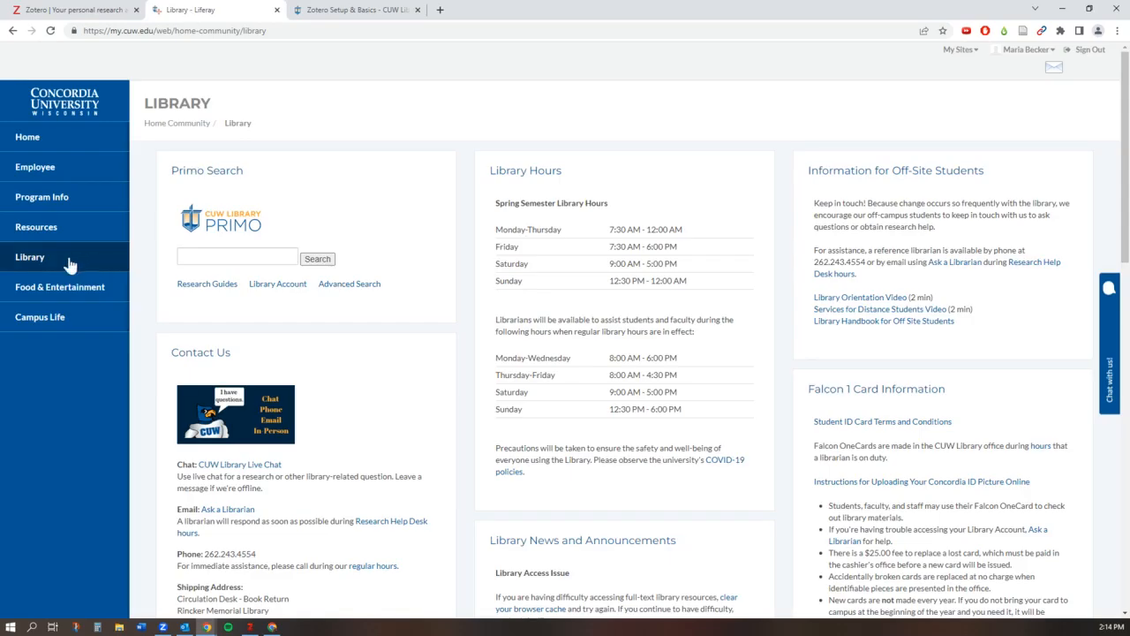
pyautogui.scroll(-3)
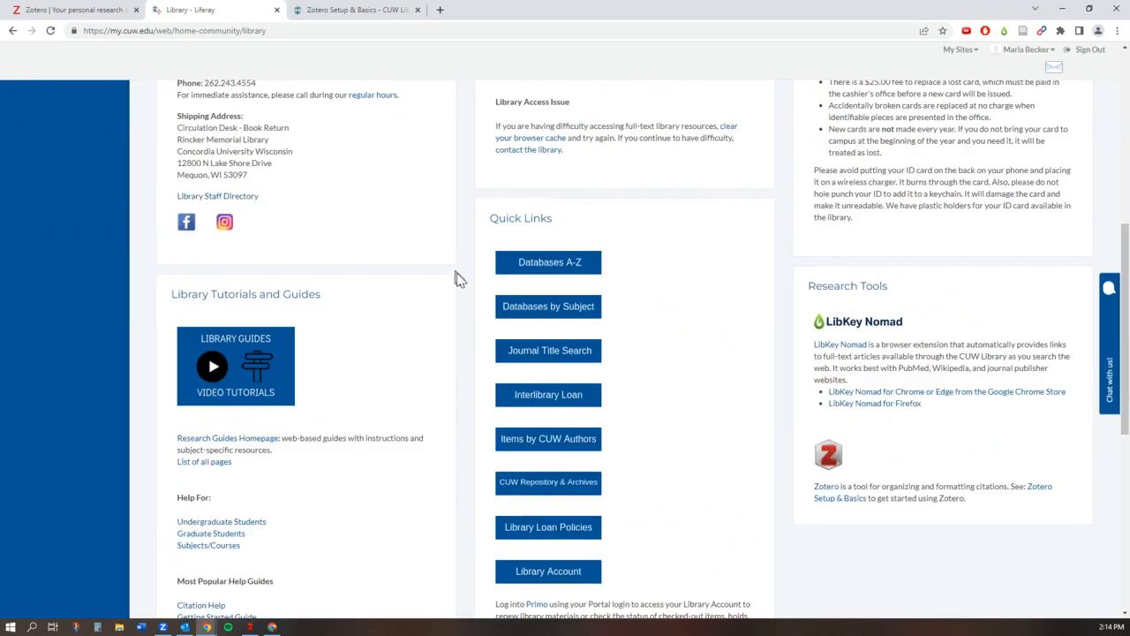
pyautogui.moveTo(922, 351)
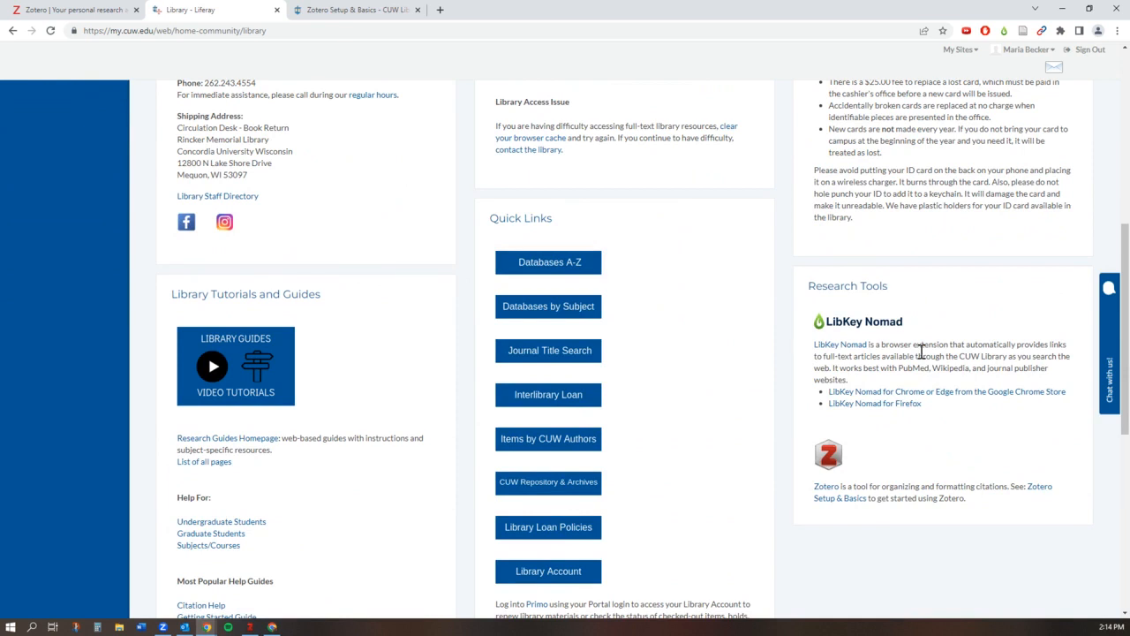
pyautogui.moveTo(823, 488)
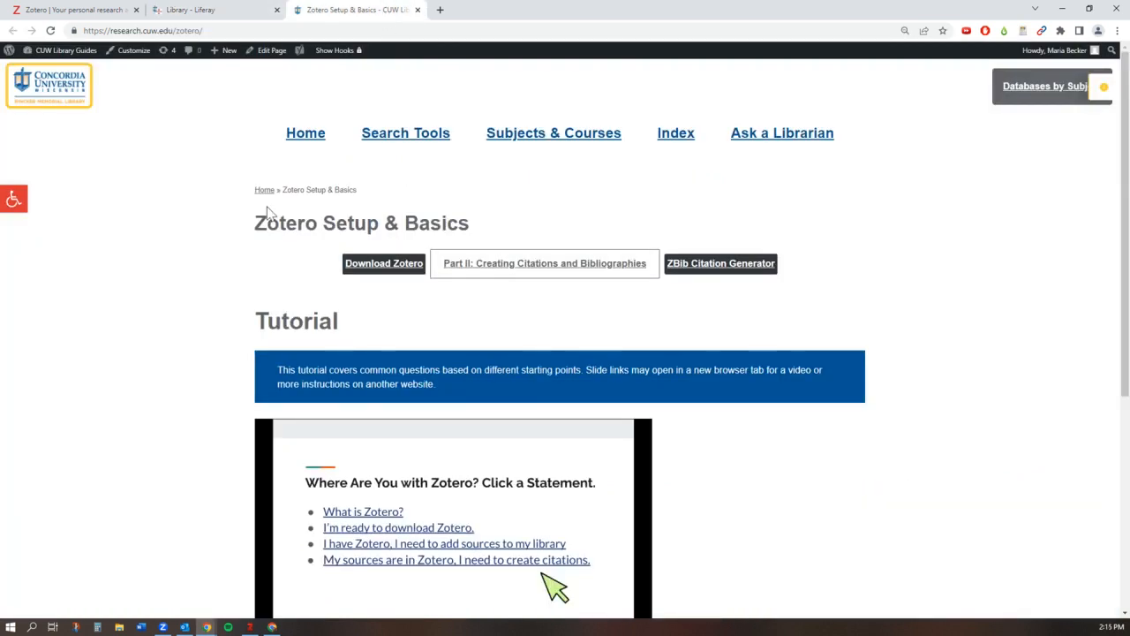
# Step: Scroll through the Zotero Setup & Basics tutorial slides and return to the top
pyautogui.scroll(-3)
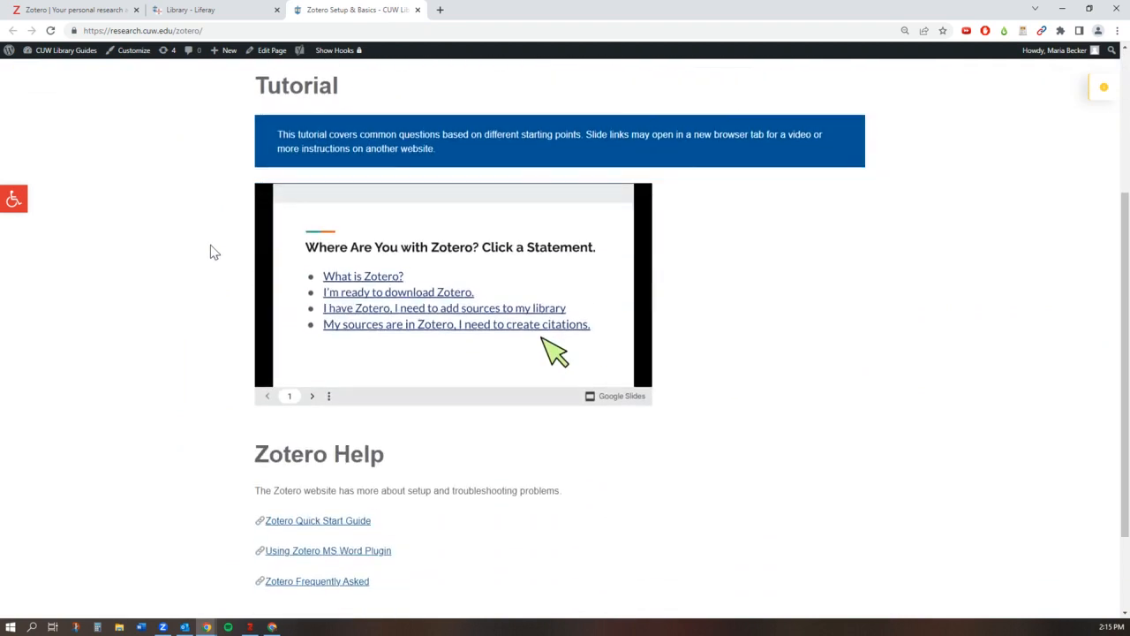
pyautogui.scroll(3)
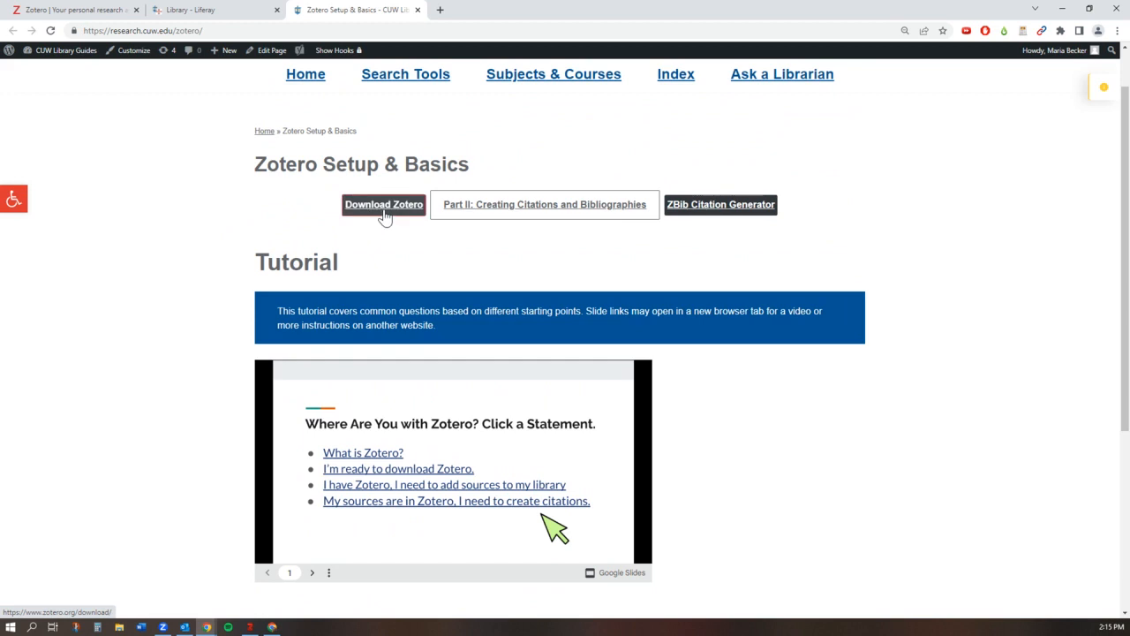
# Step: Follow the guide's Download Zotero button to zotero.org/download in a new tab
pyautogui.click(383, 205)
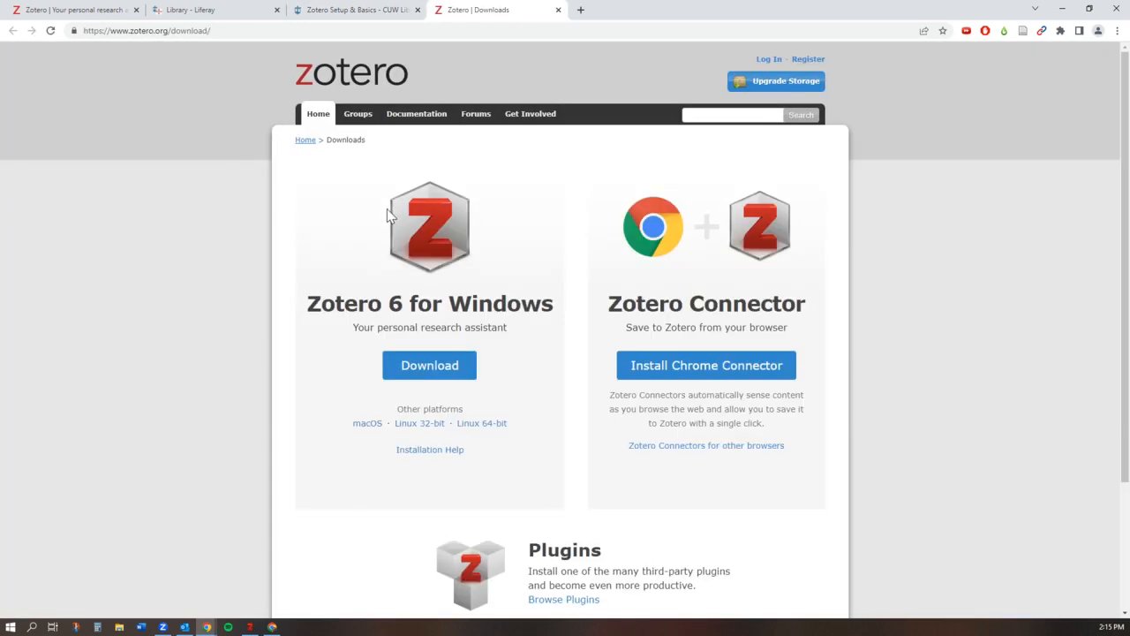
pyautogui.moveTo(430, 364)
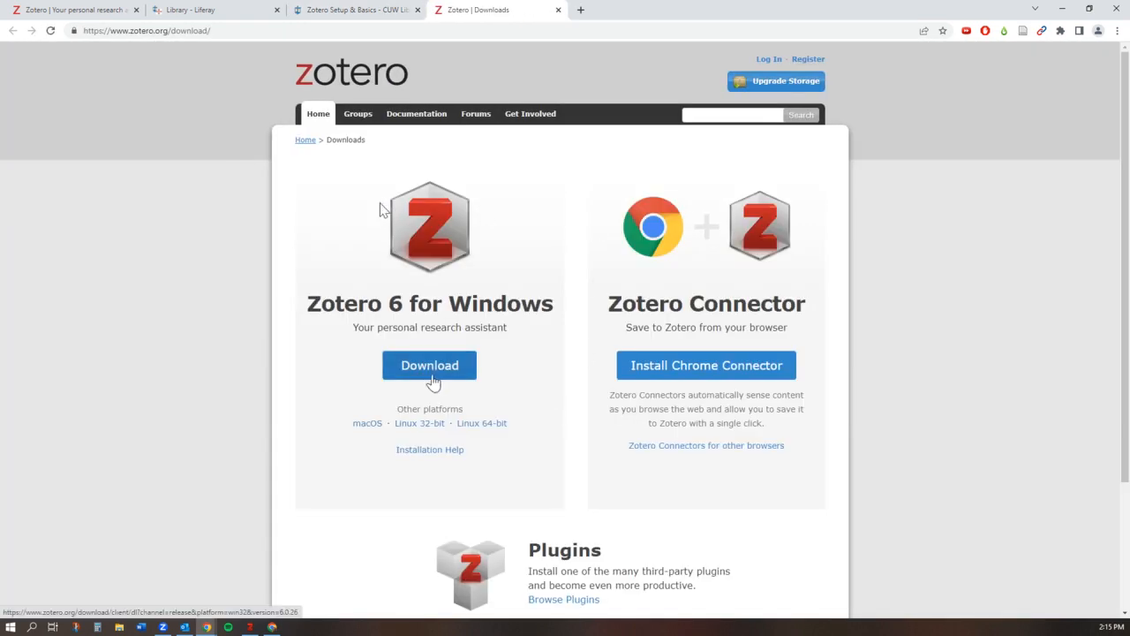
pyautogui.moveTo(706, 363)
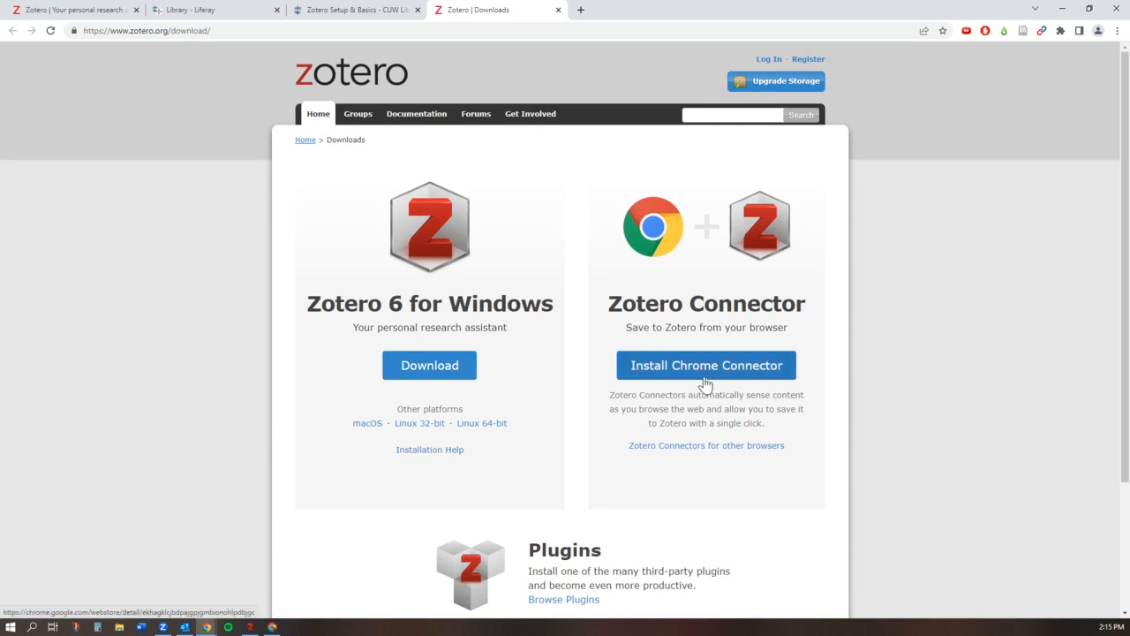
pyautogui.moveTo(954, 399)
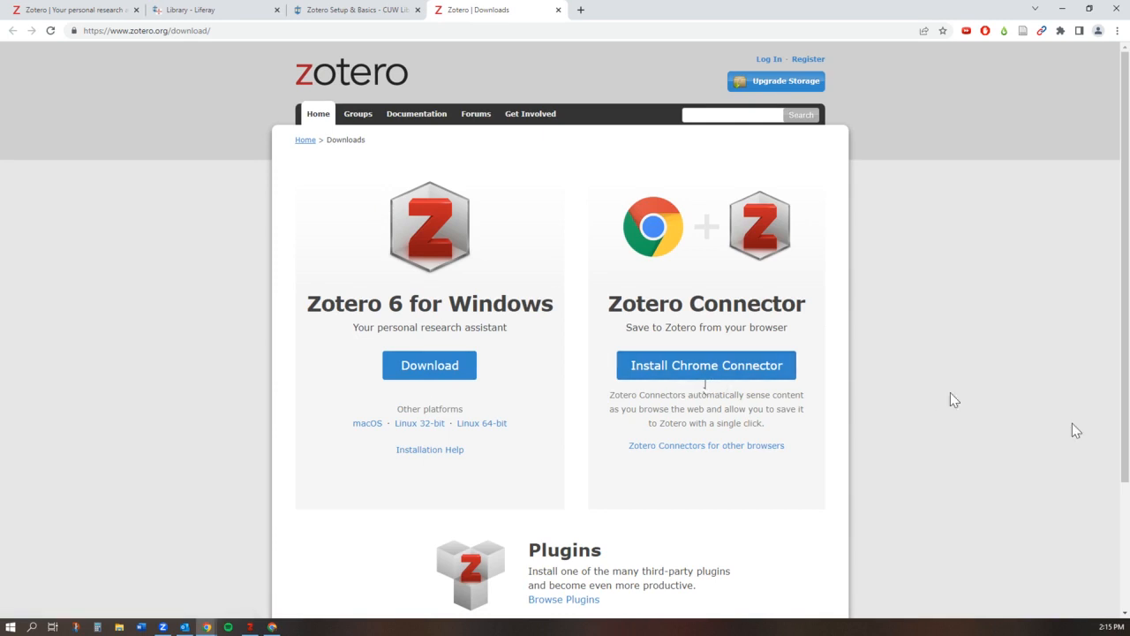